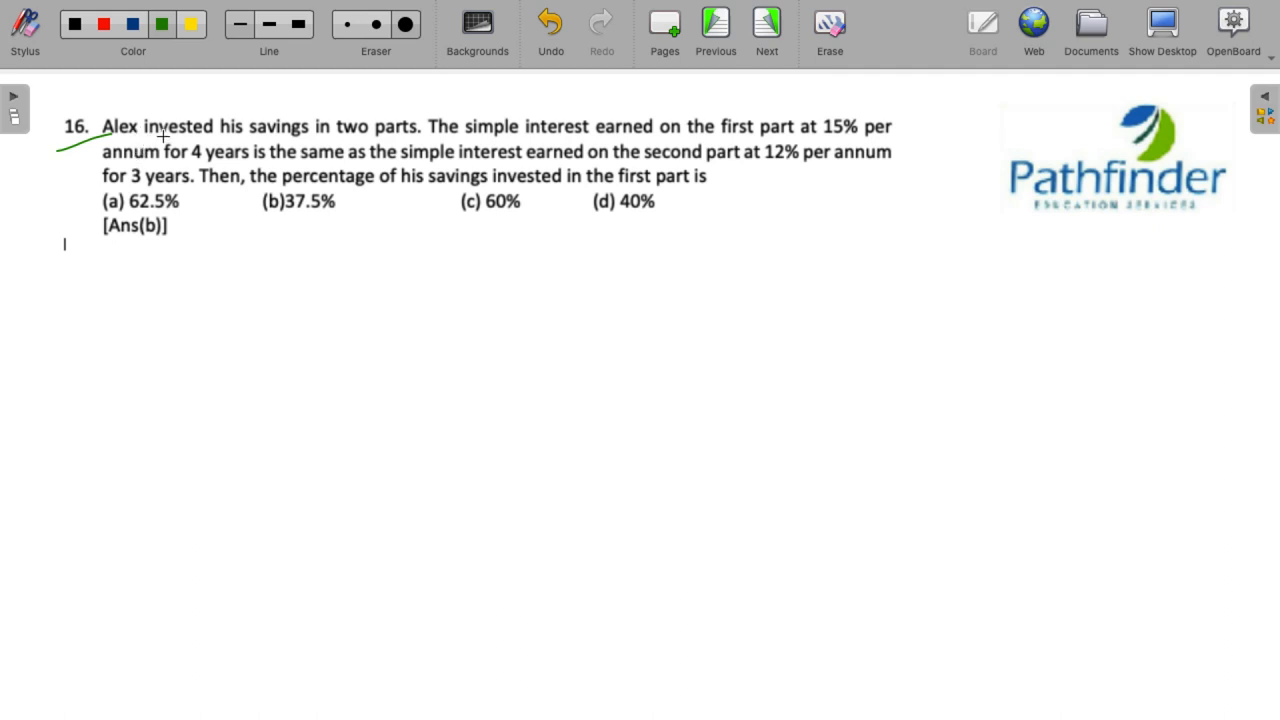
mouse_move(318, 116)
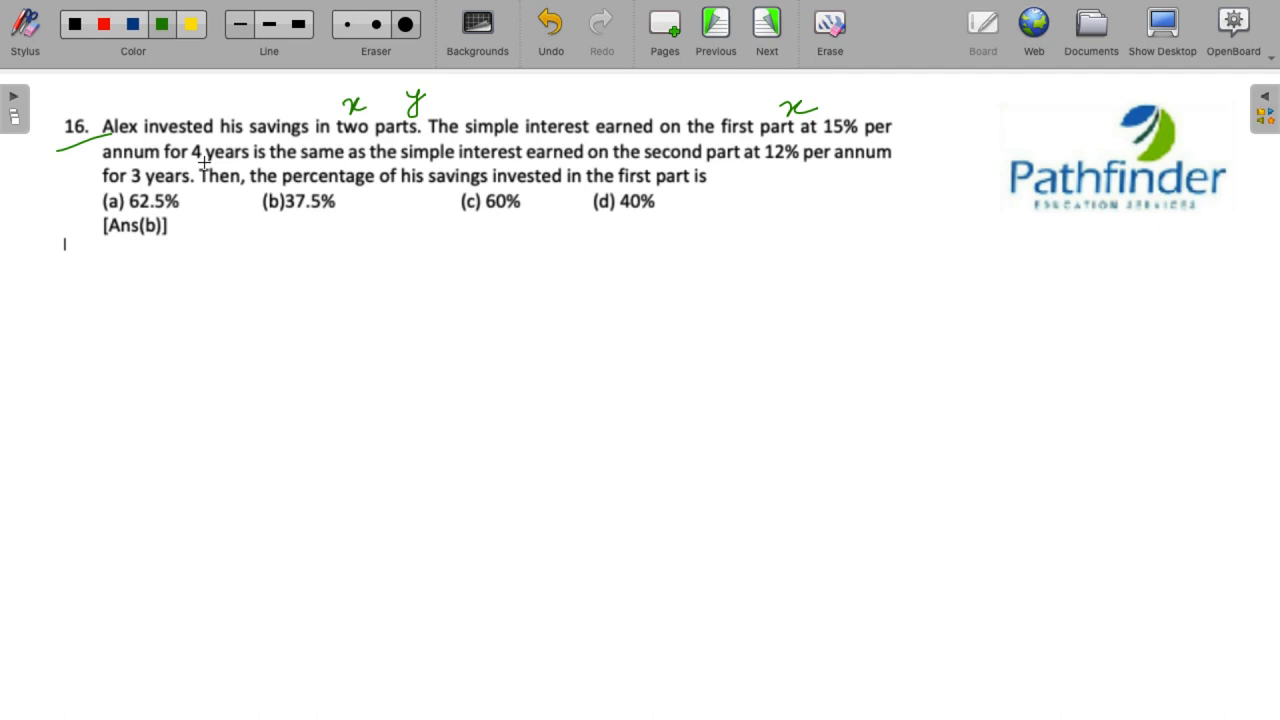
Underline the phrase 'the same' in the question with the green pen
left_click_drag(276, 164, 352, 164)
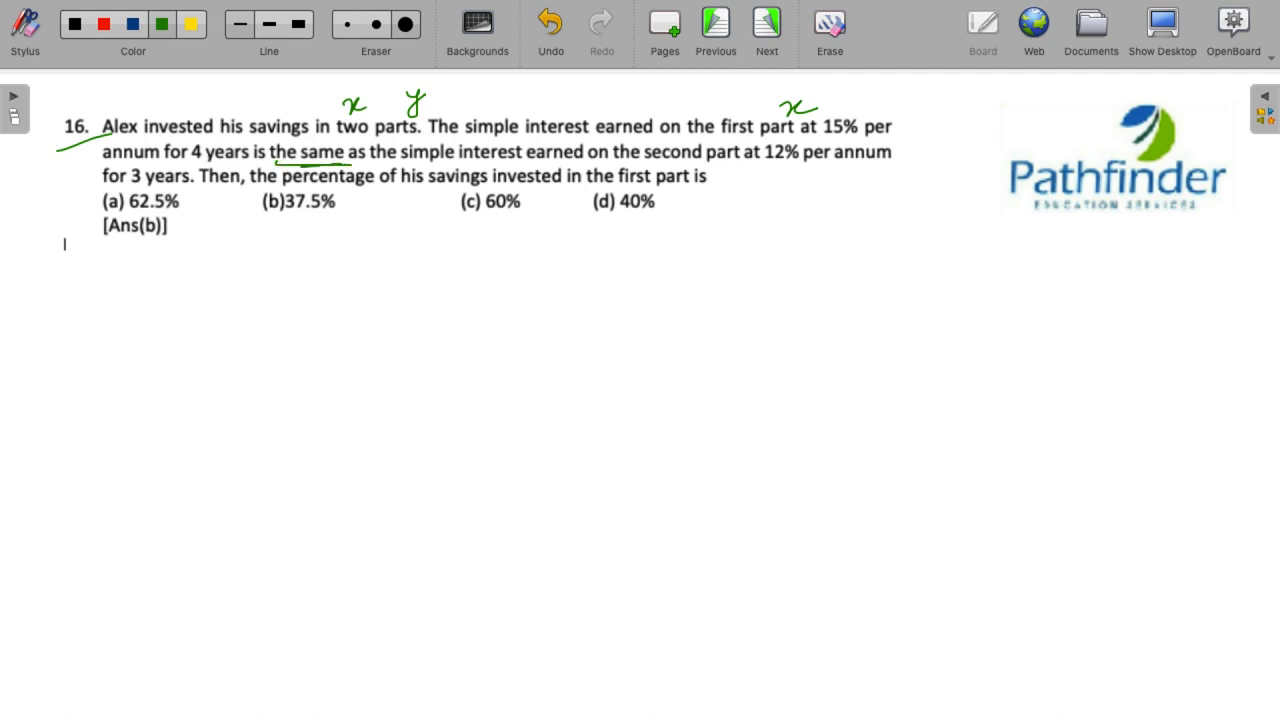
mouse_move(814, 166)
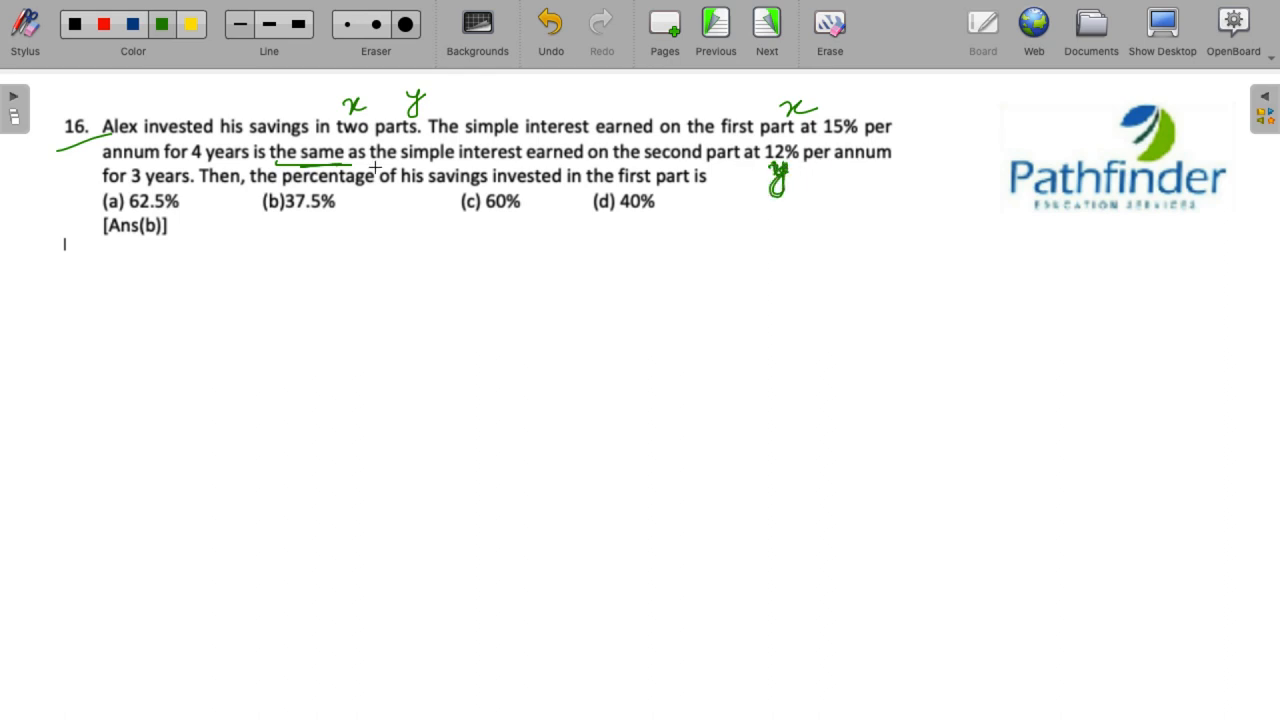
mouse_move(444, 188)
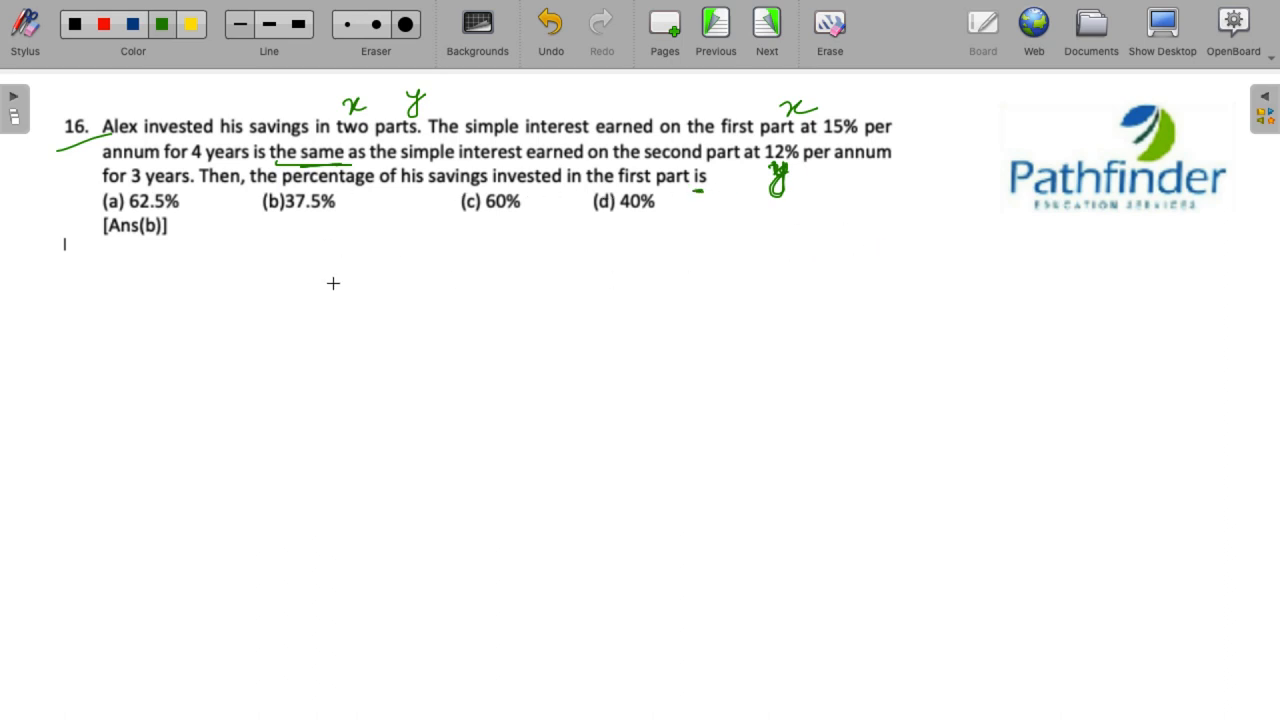
mouse_move(232, 292)
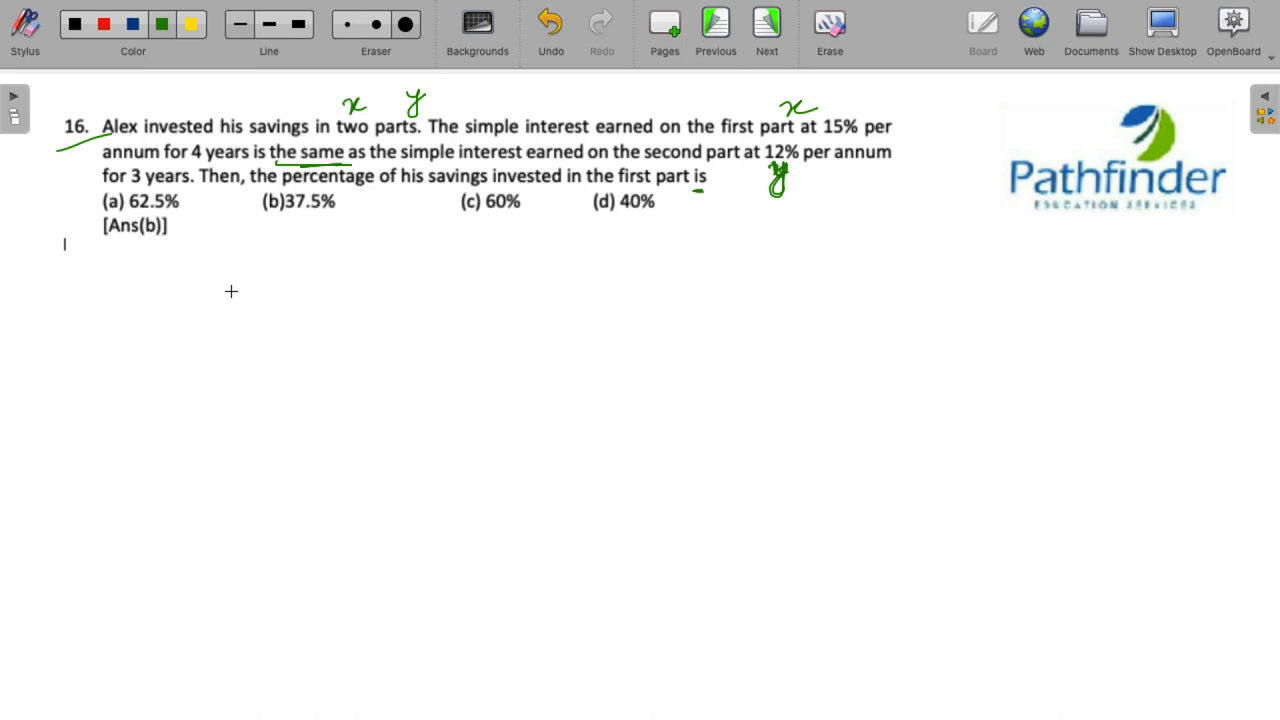
mouse_move(270, 276)
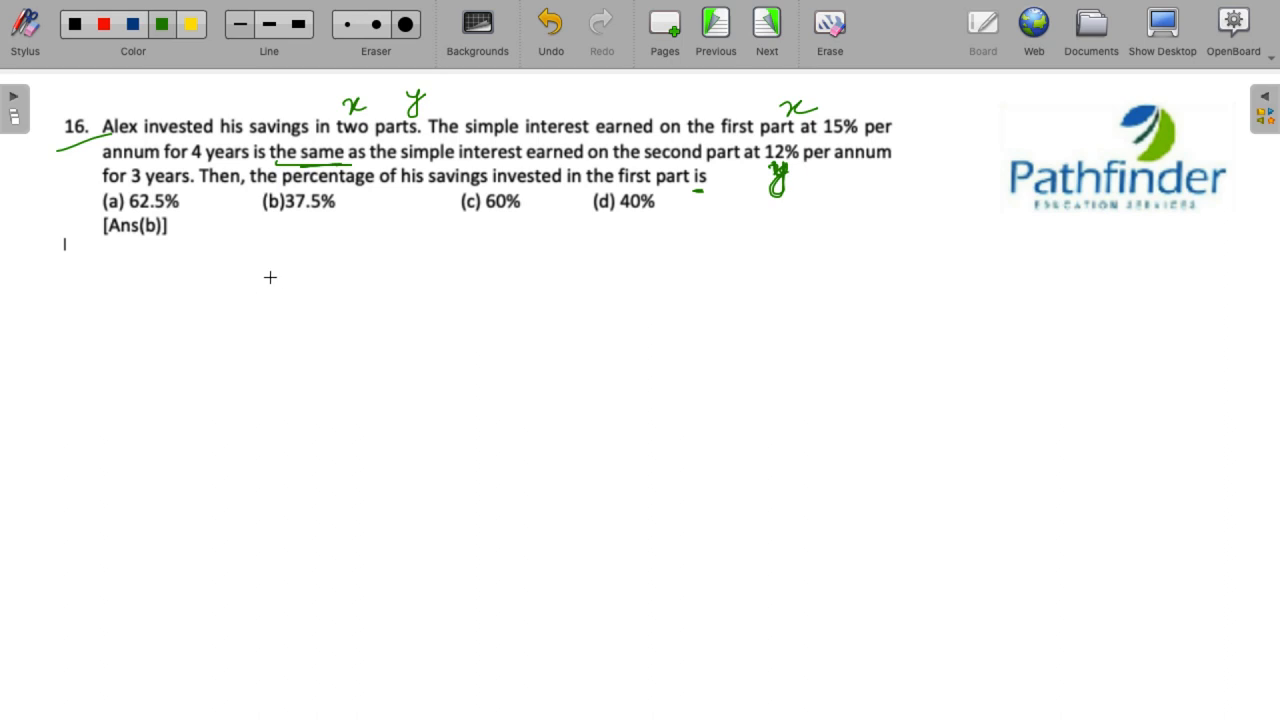
Handwrite '15% of x × 4 = 12% of y × 3' beneath the question
left_click_drag(252, 278, 282, 278)
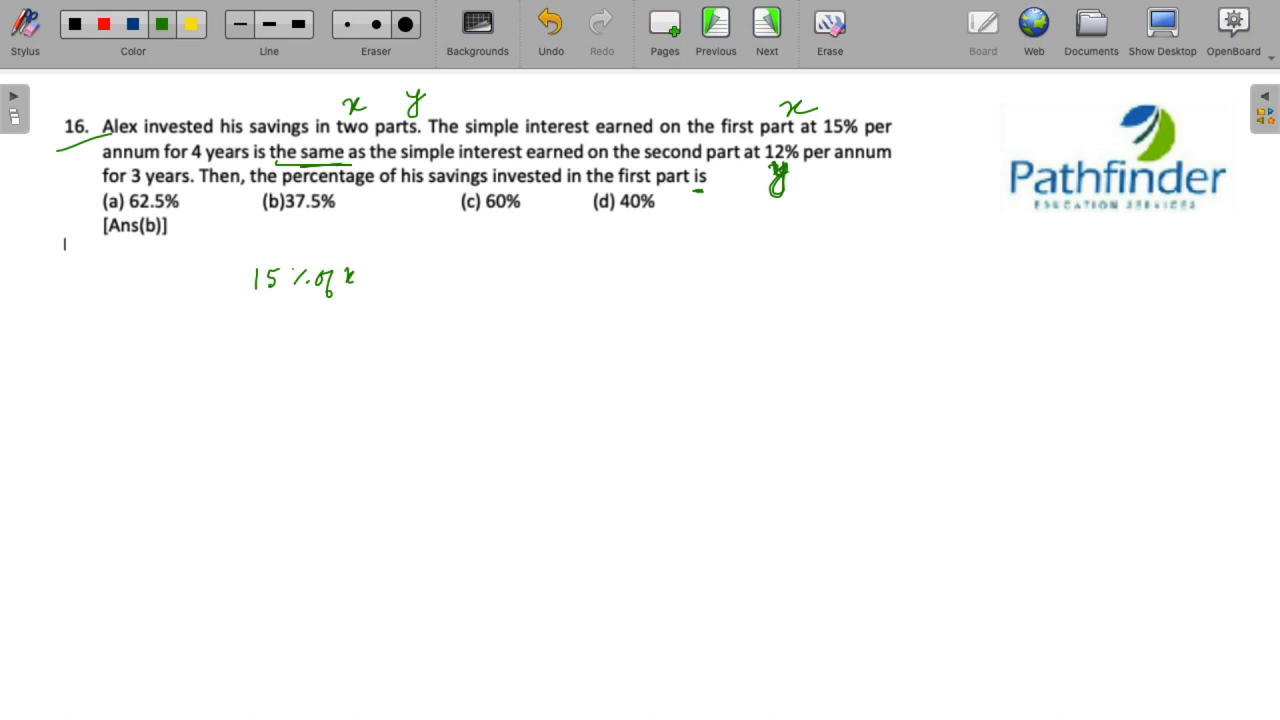
left_click_drag(376, 276, 404, 276)
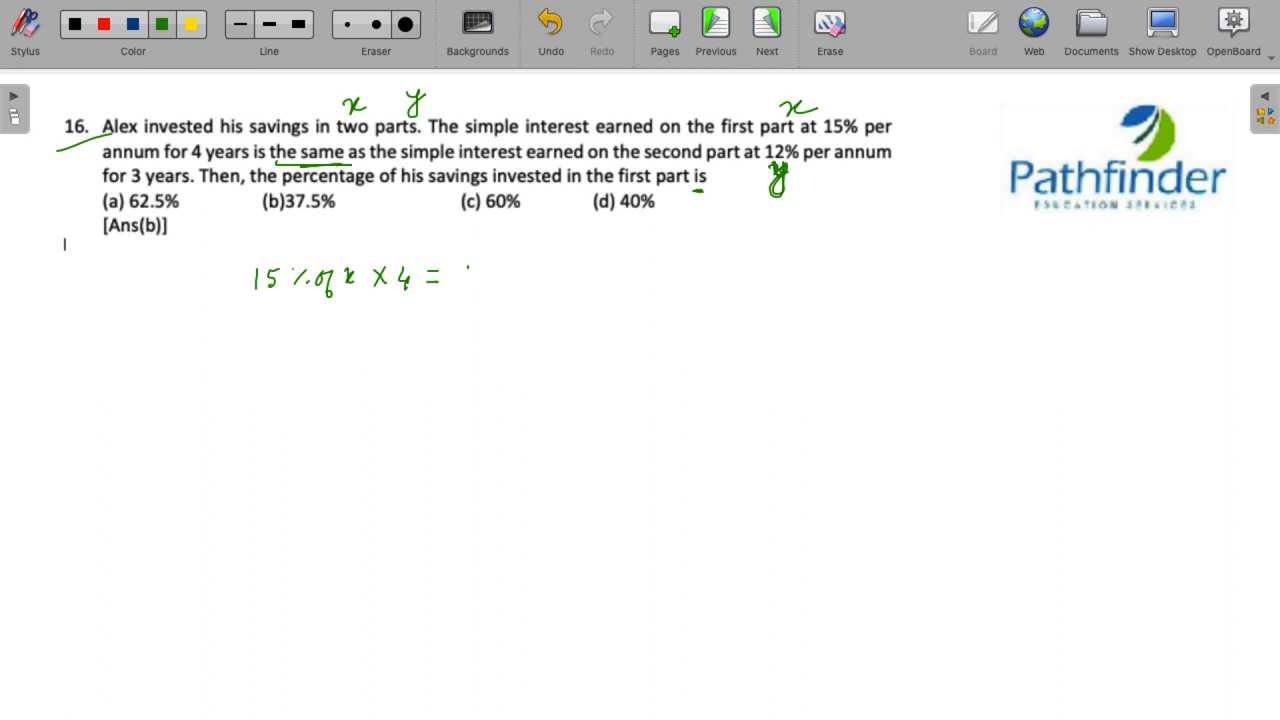
left_click_drag(464, 278, 540, 278)
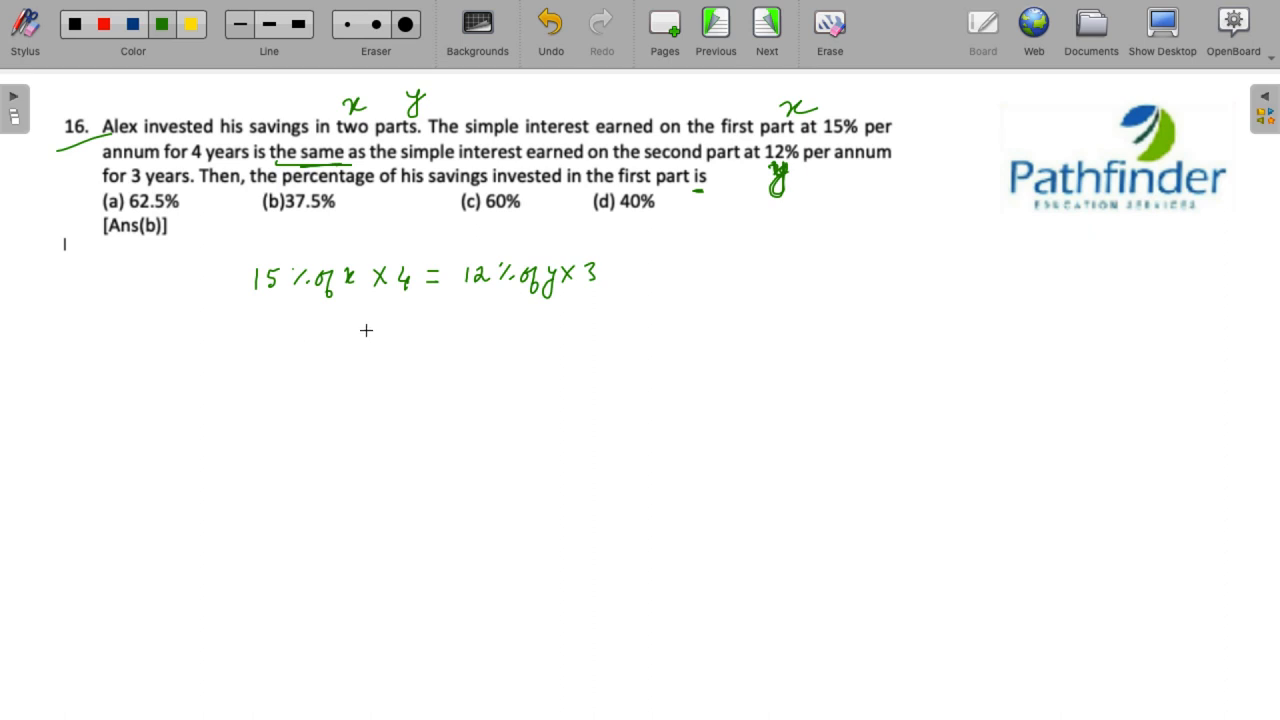
mouse_move(556, 306)
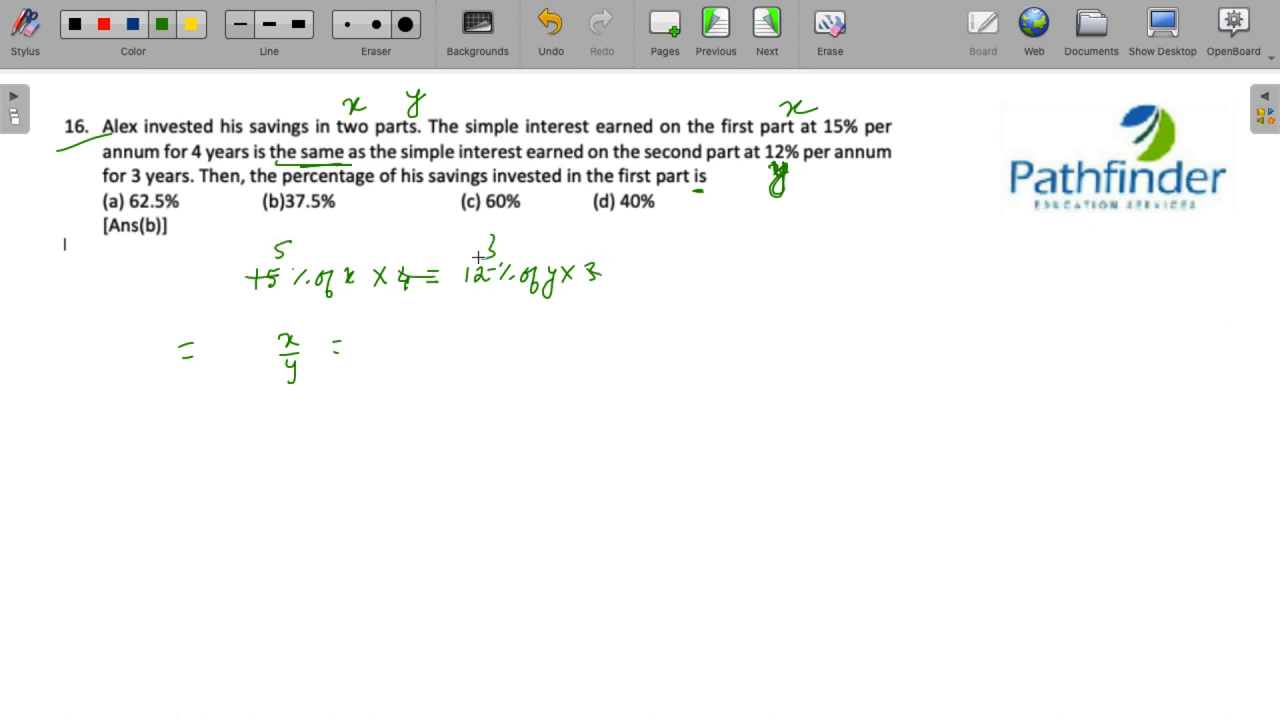
Write x/y = 3/5 and draw a vertical line splitting the board
type("3/5")
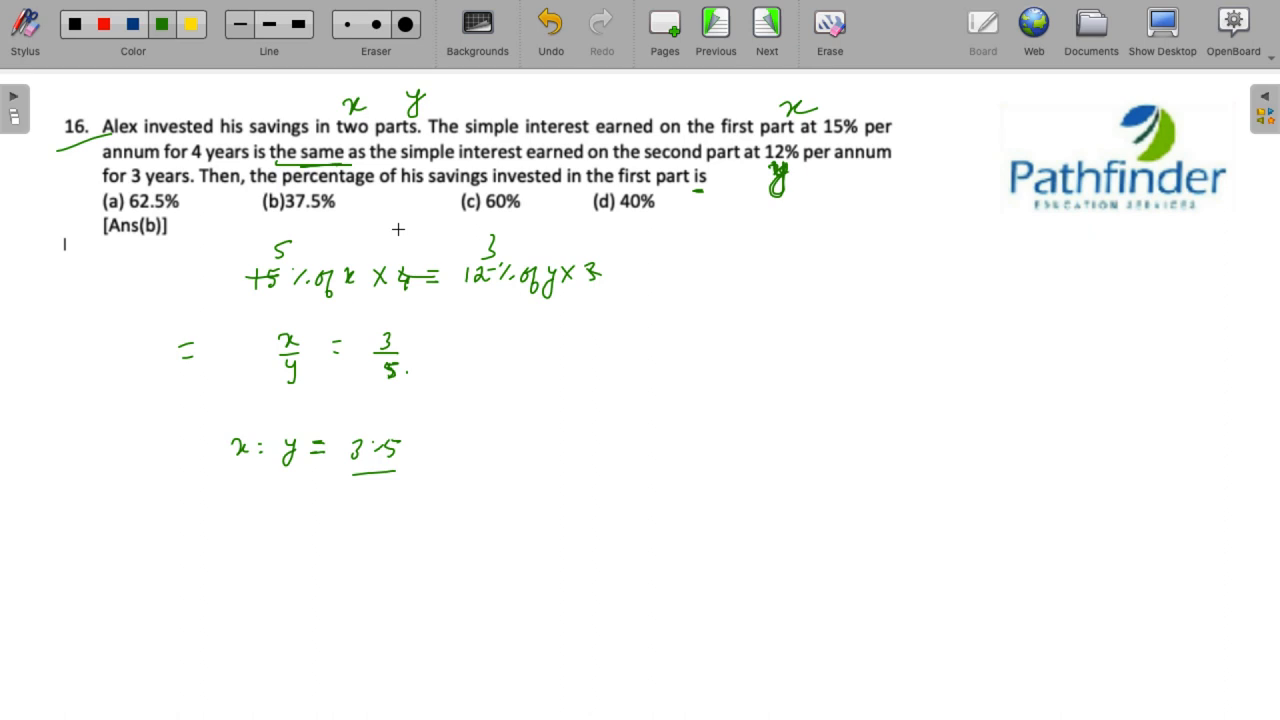
mouse_move(596, 192)
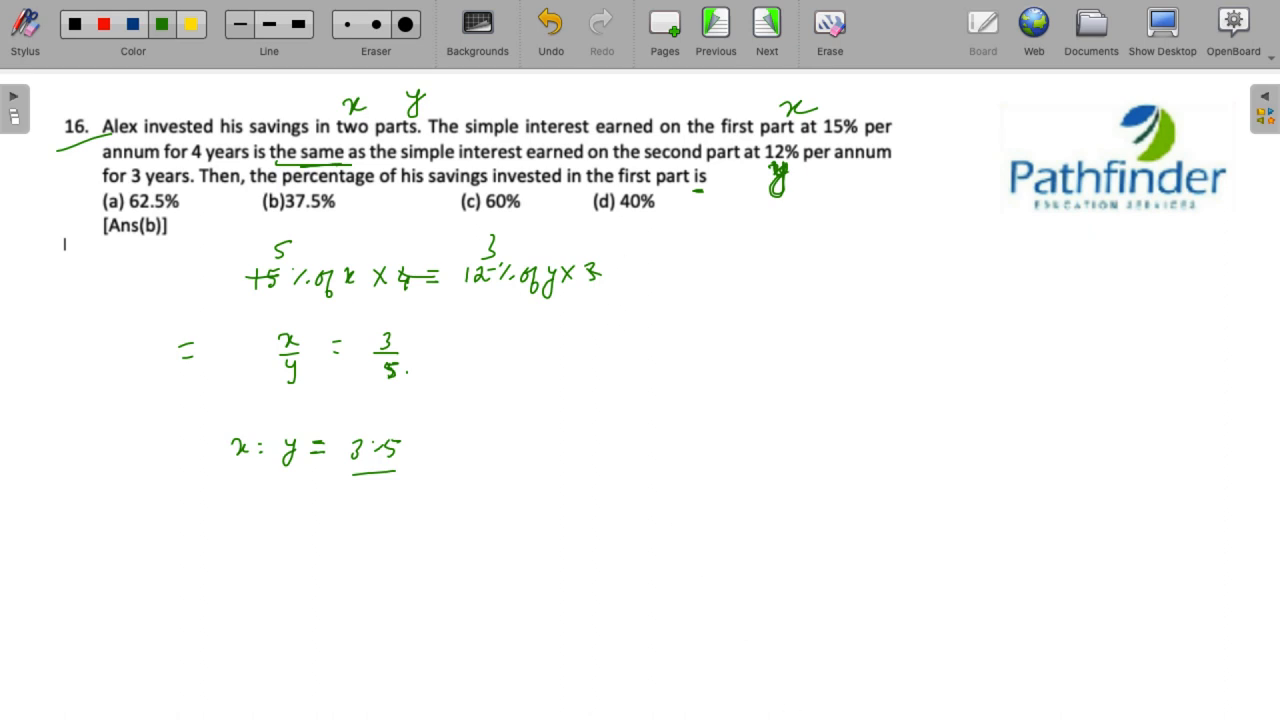
left_click_drag(620, 230, 620, 710)
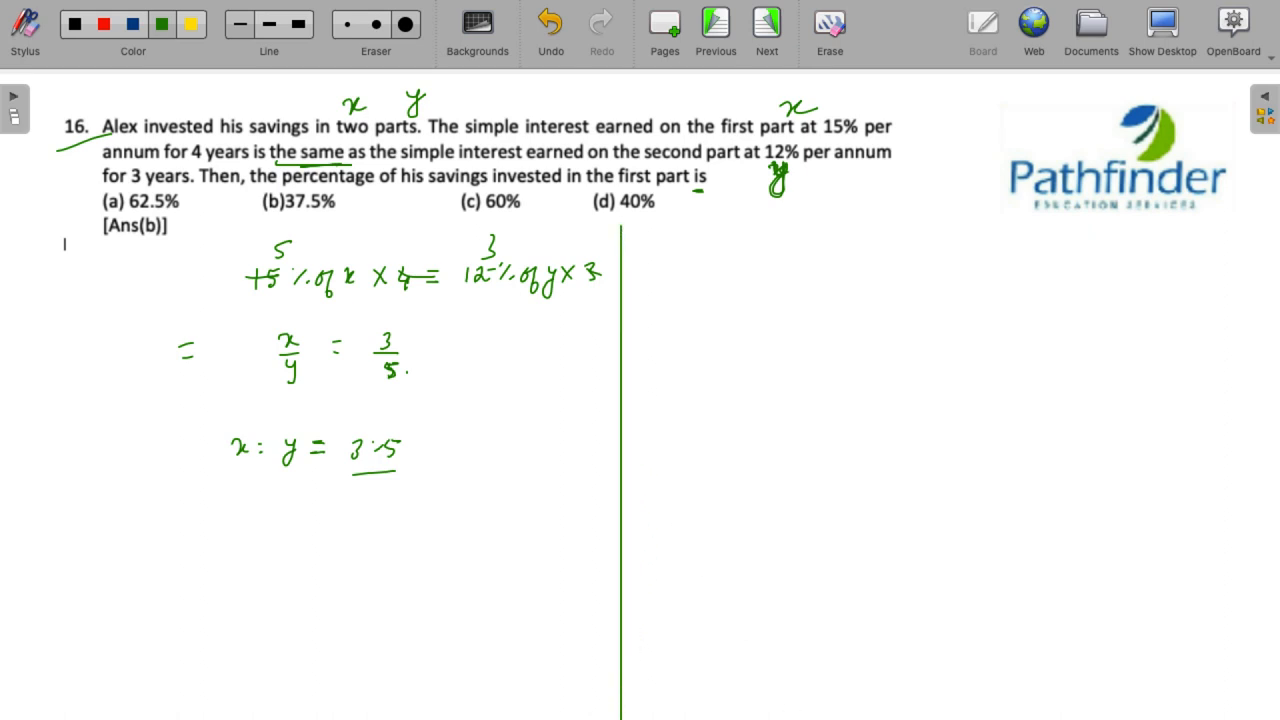